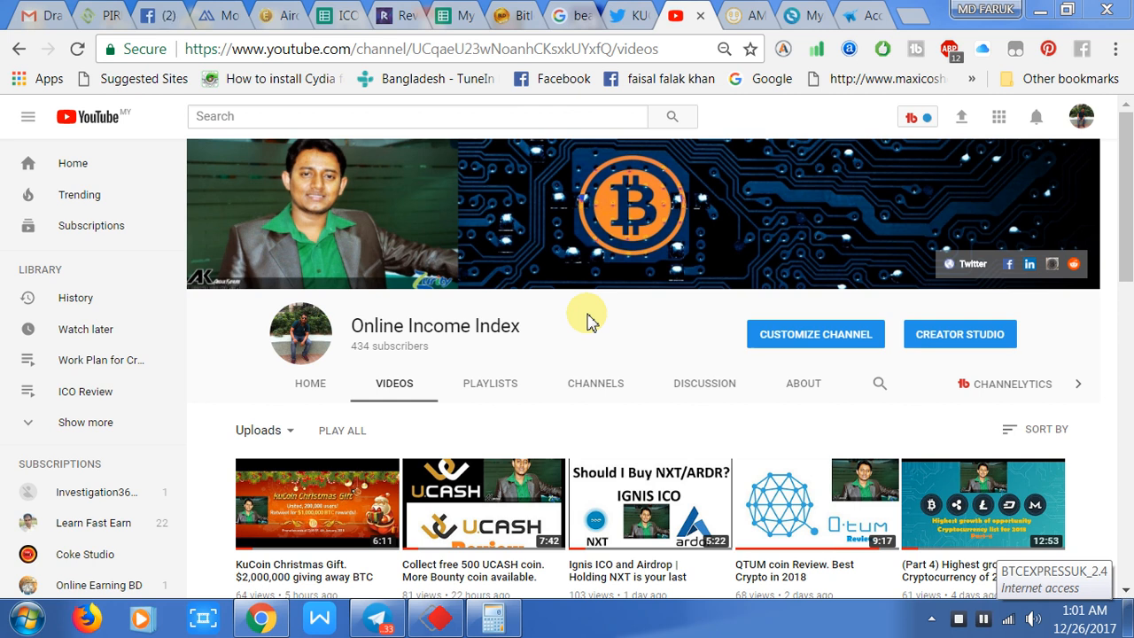
{"action": "mouse_move", "coordinate": [647, 343]}
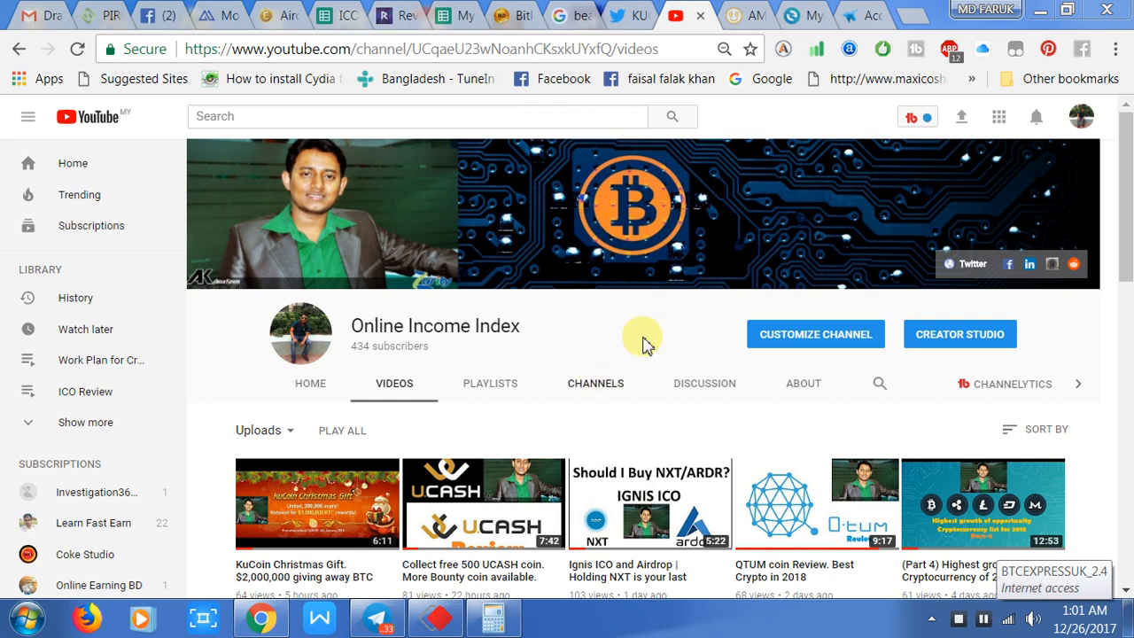
Step: Switch from the YouTube channel page to the MyEtherWallet browser tab
{"action": "left_click", "coordinate": [788, 15]}
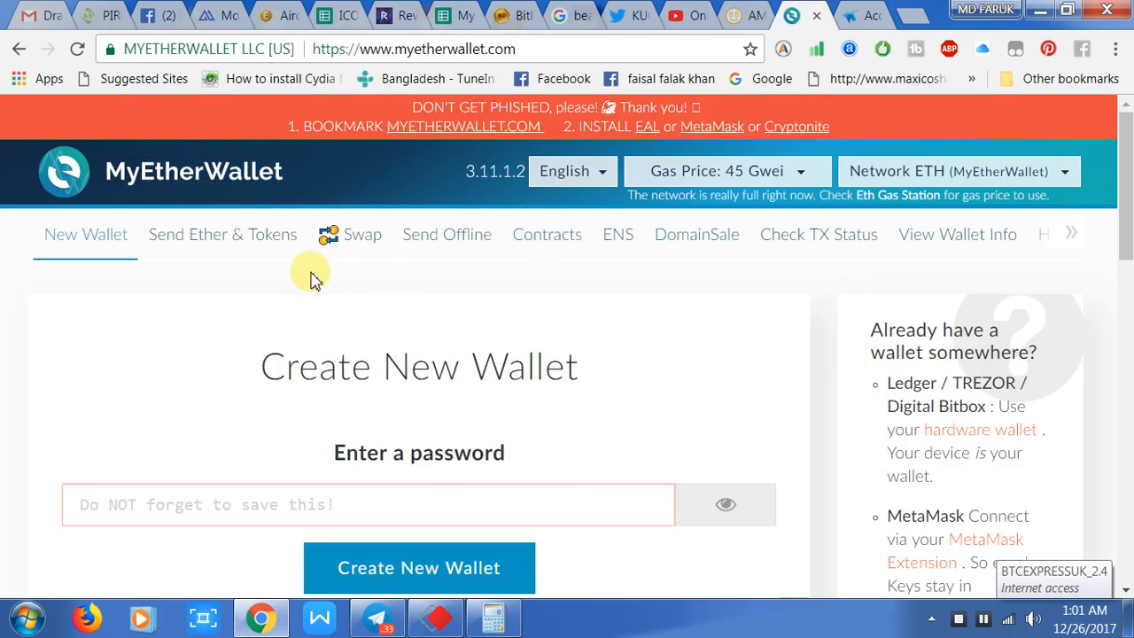
Step: Go to Send Ether & Tokens and unlock the wallet with its private key
{"action": "left_click", "coordinate": [222, 233]}
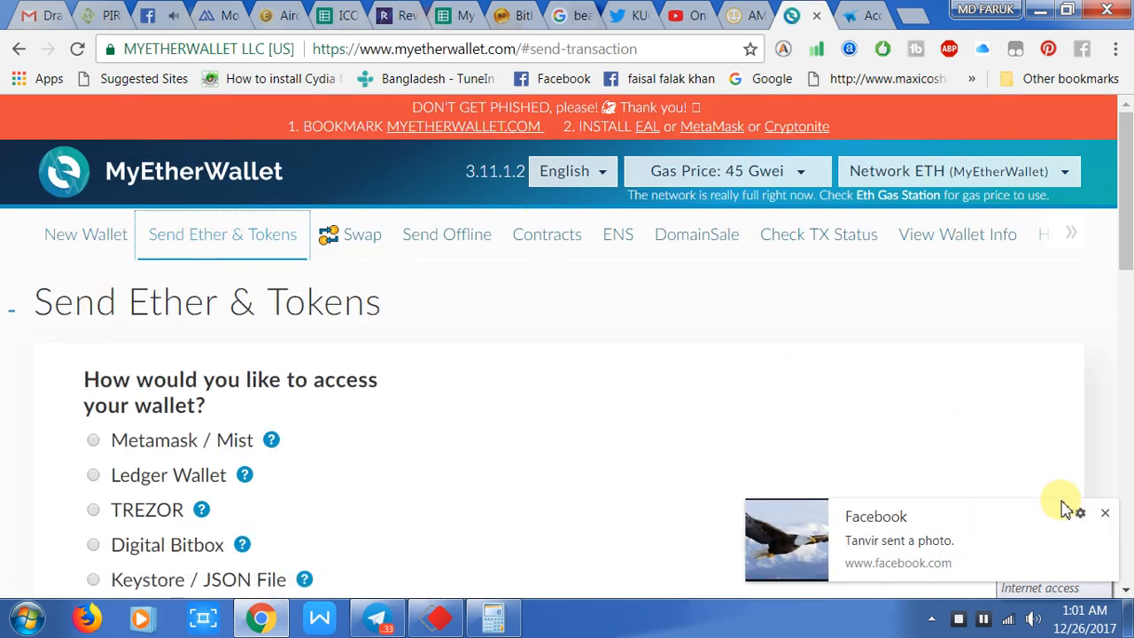
{"action": "mouse_move", "coordinate": [1105, 513]}
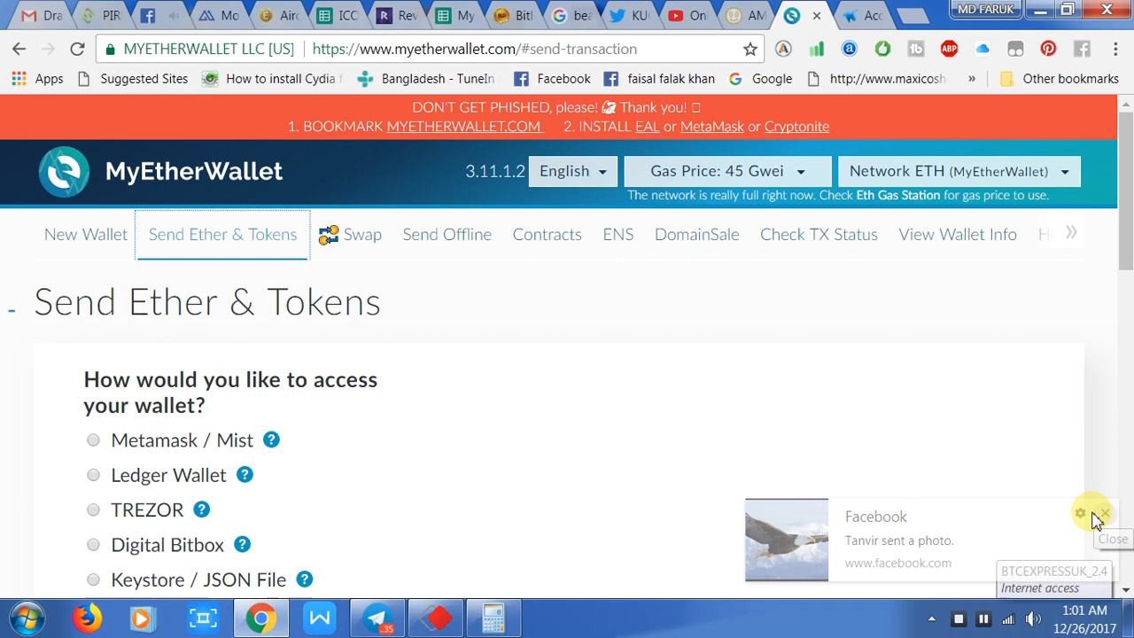
{"action": "scroll", "scroll_direction": "down", "scroll_amount": 3}
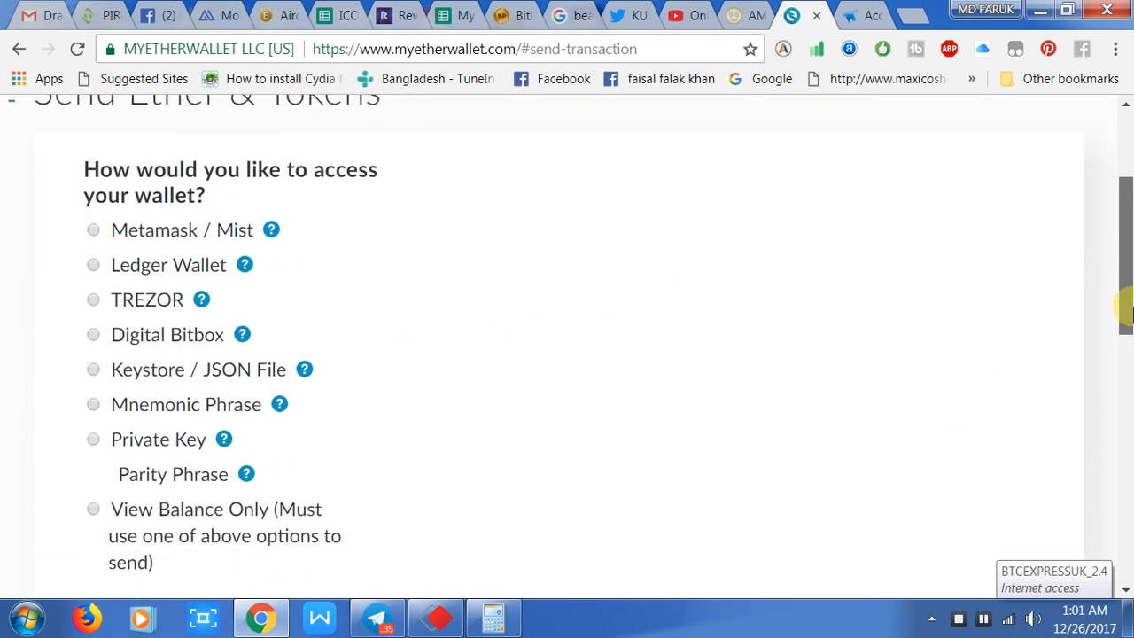
{"action": "left_click", "coordinate": [93, 438]}
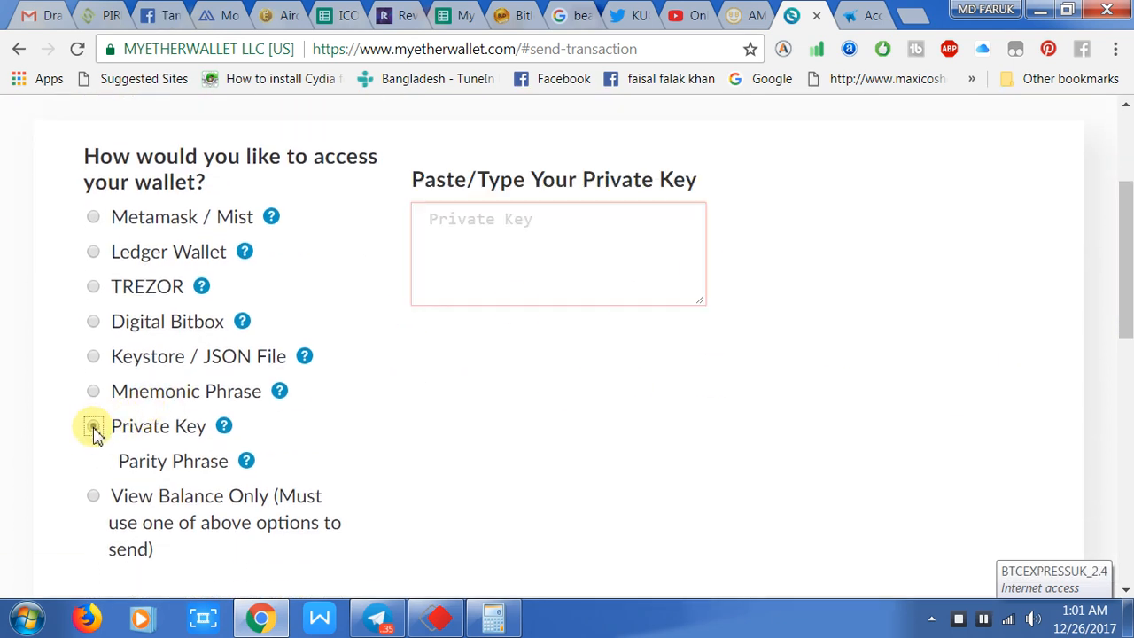
{"action": "left_click", "coordinate": [93, 426]}
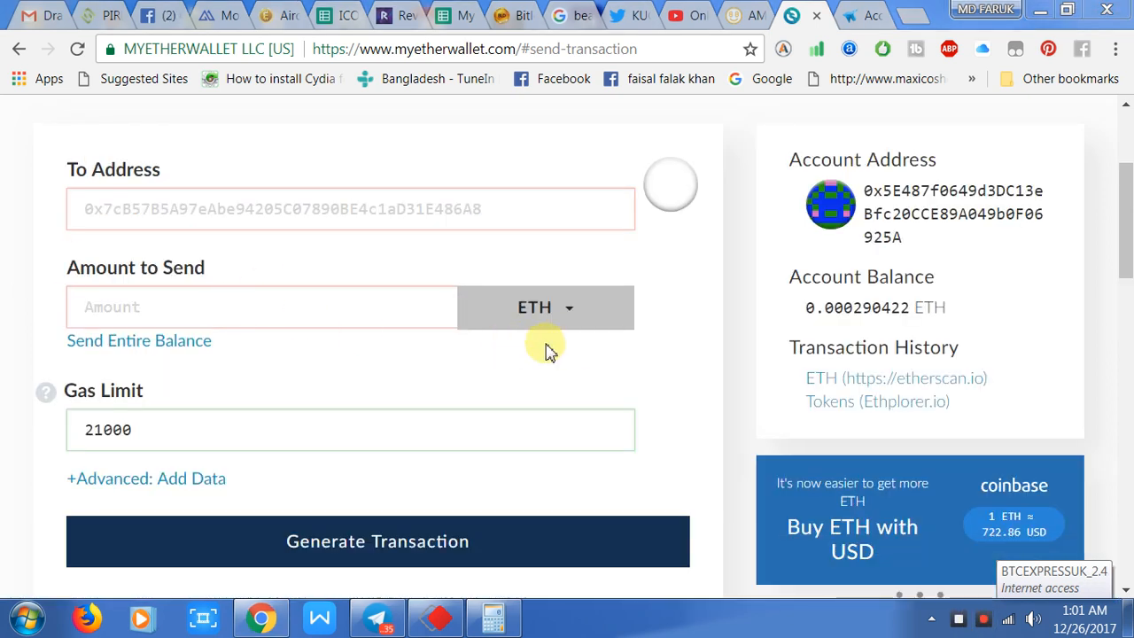
Step: Choose WRC as the token, enter amount 1000, and open the recipient field's context menu
{"action": "left_click", "coordinate": [546, 307]}
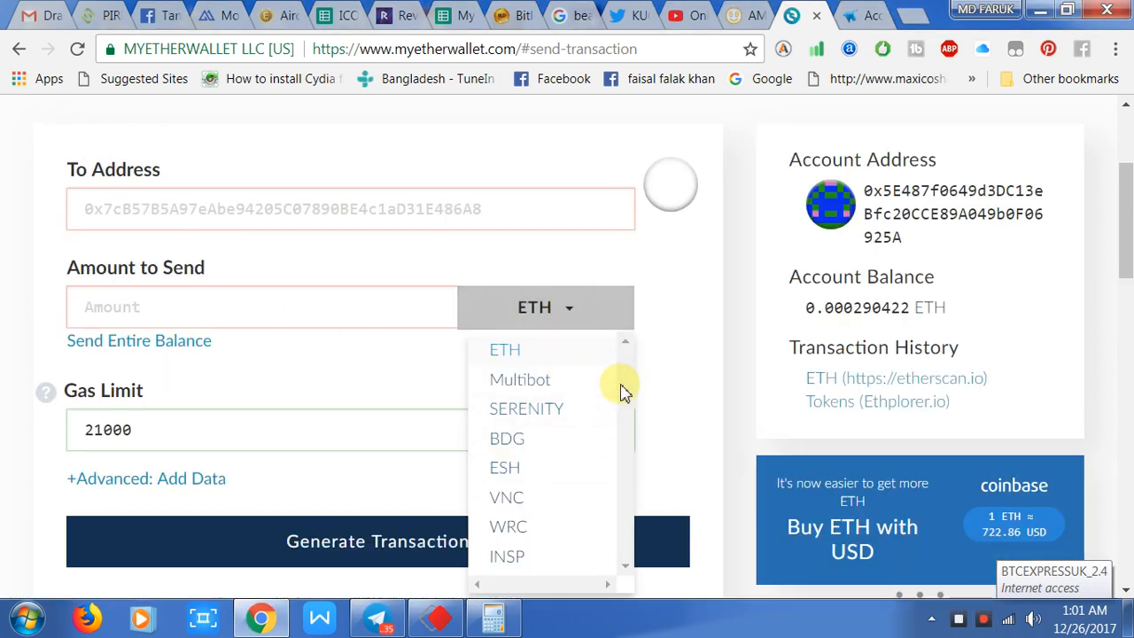
{"action": "mouse_move", "coordinate": [508, 527]}
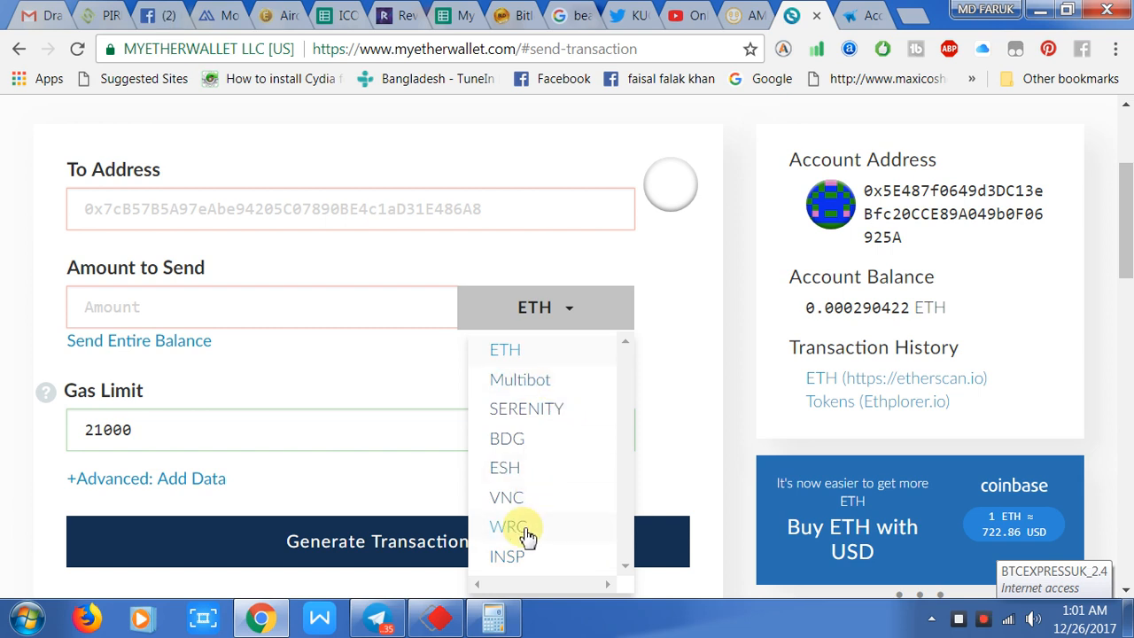
{"action": "left_click", "coordinate": [507, 525]}
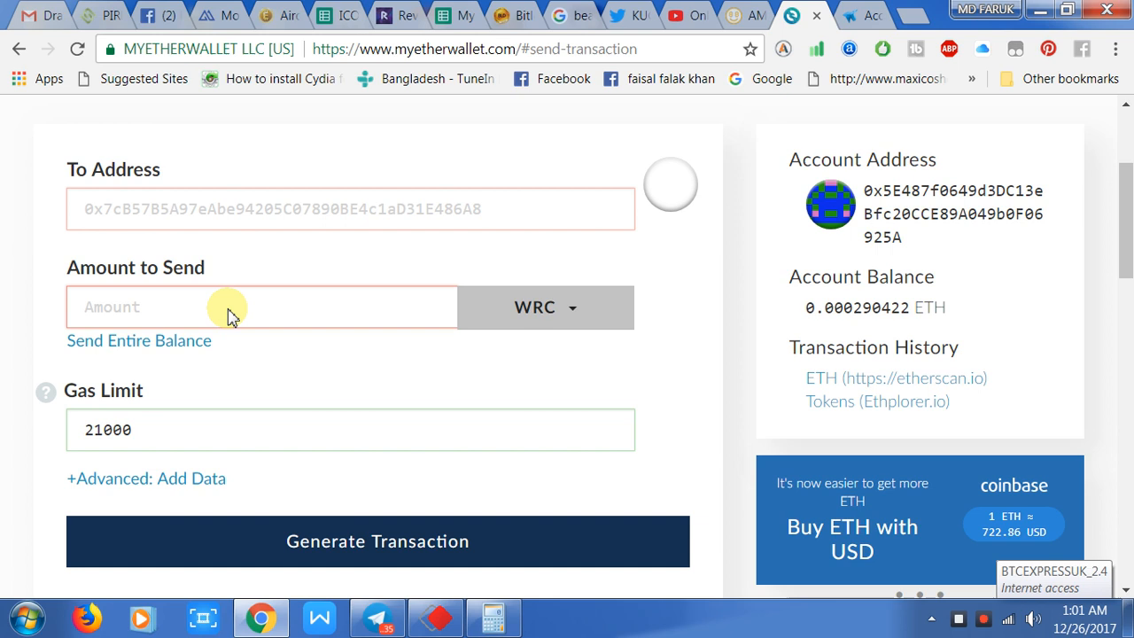
{"action": "type", "text": "1000"}
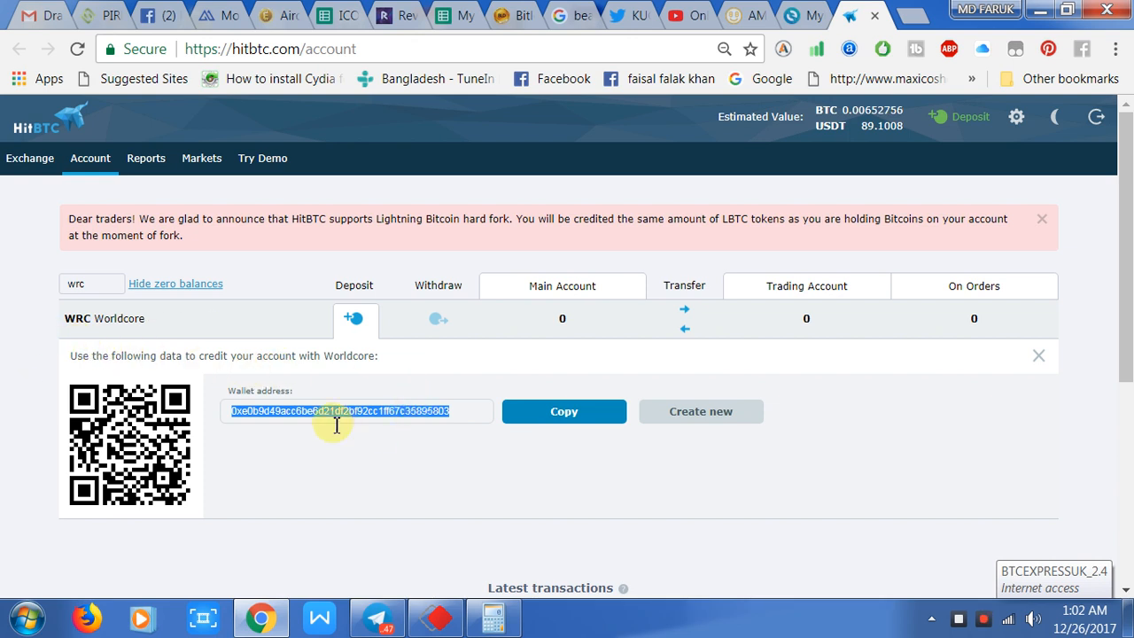
{"action": "mouse_move", "coordinate": [820, 48]}
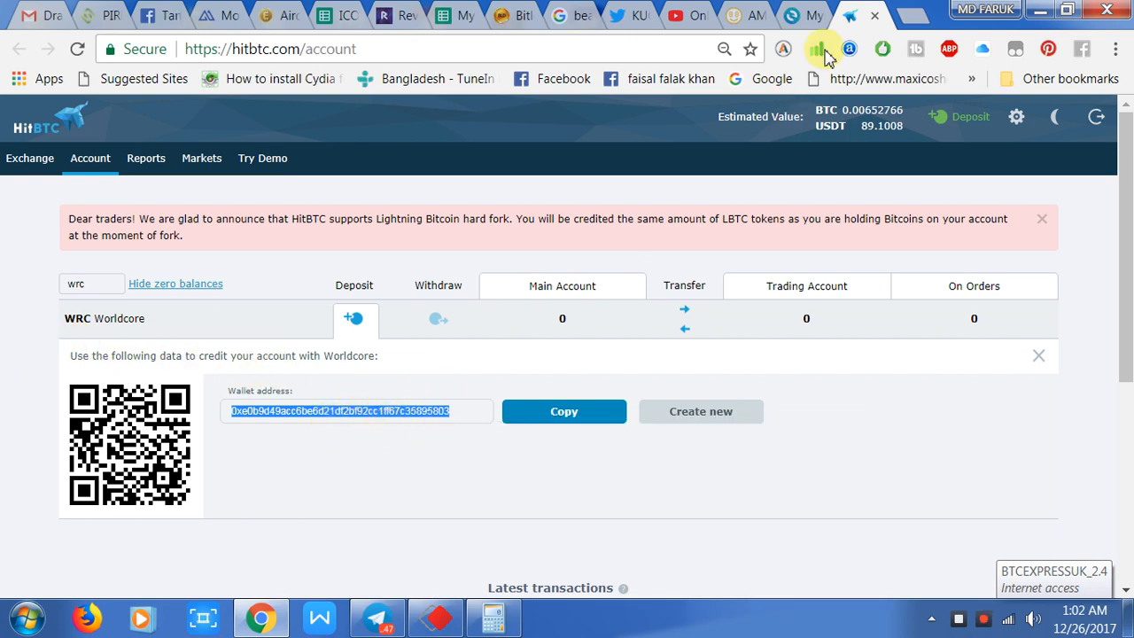
{"action": "right_click", "coordinate": [177, 208]}
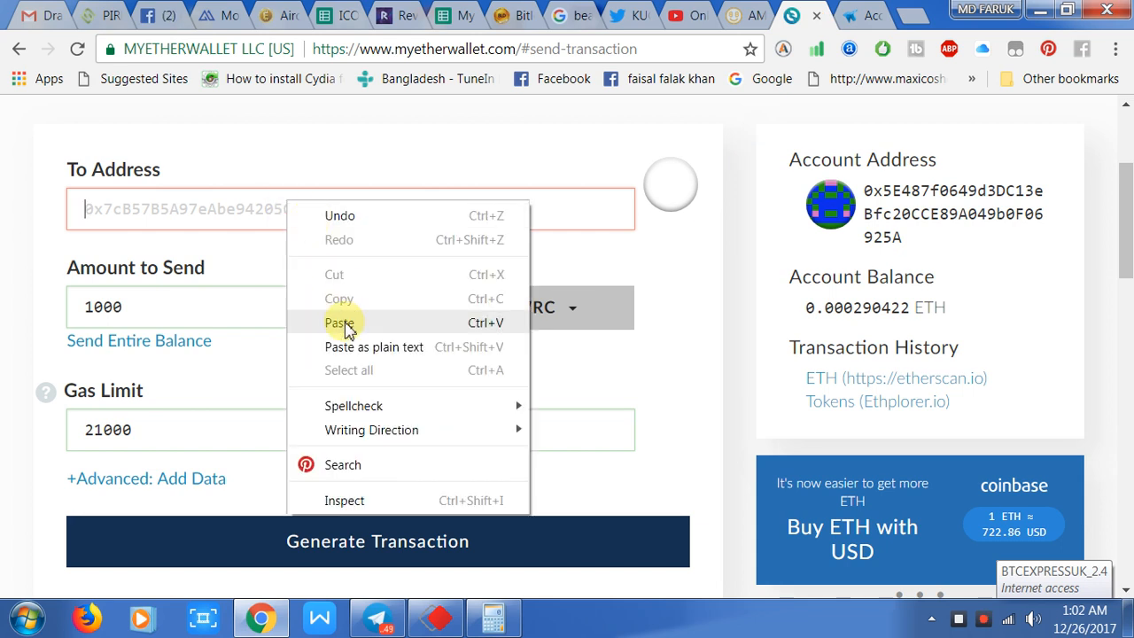
Step: Paste the HitBTC Worldcore deposit address as recipient and check the 129097 gas limit
{"action": "left_click", "coordinate": [339, 323]}
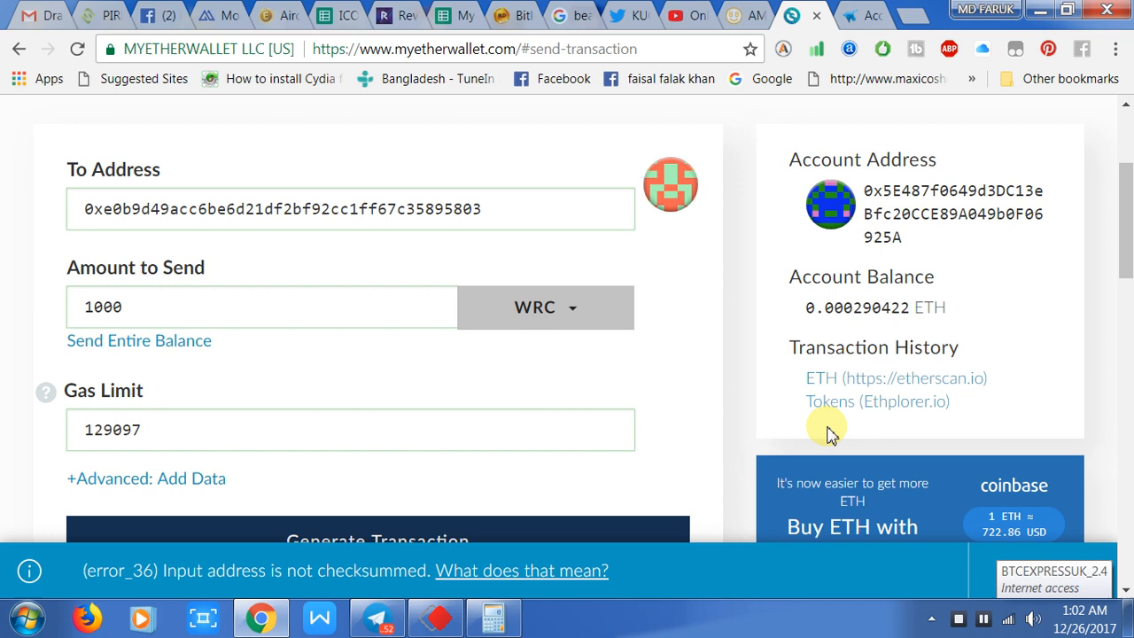
{"action": "scroll", "scroll_direction": "down", "scroll_amount": 3}
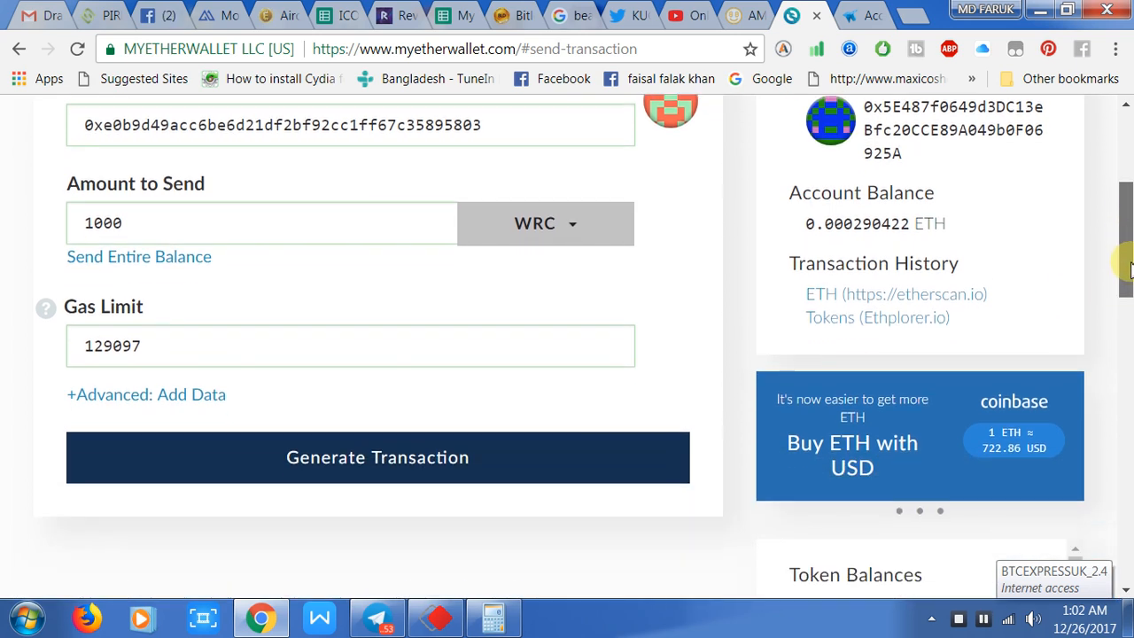
{"action": "scroll", "scroll_direction": "up", "scroll_amount": 3}
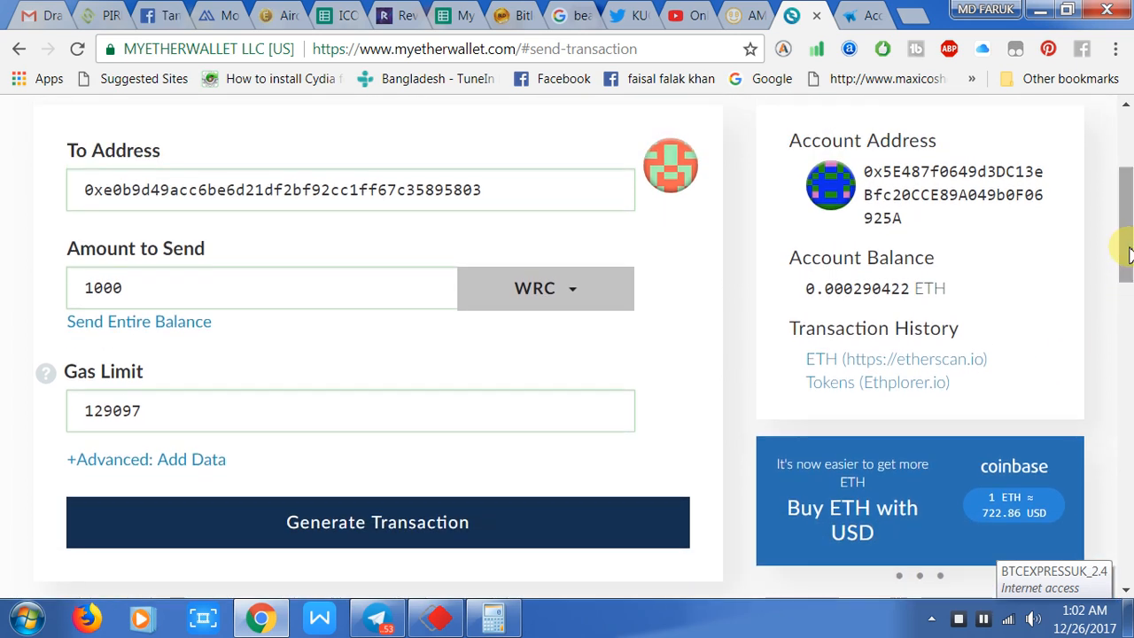
{"action": "left_click", "coordinate": [150, 410]}
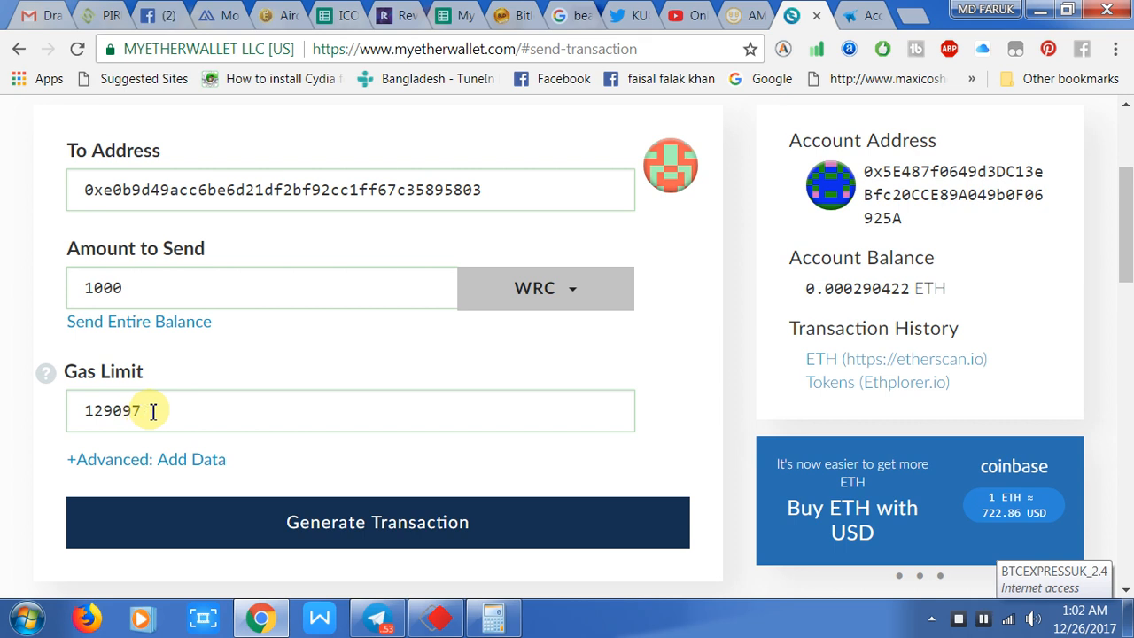
{"action": "mouse_move", "coordinate": [93, 432]}
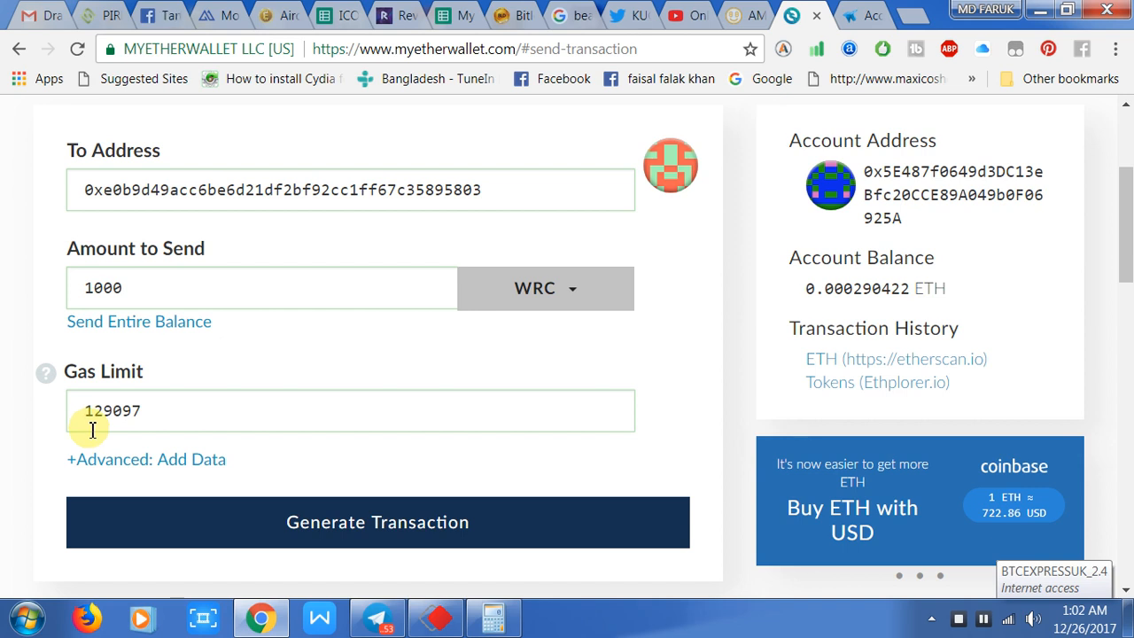
{"action": "mouse_move", "coordinate": [224, 425]}
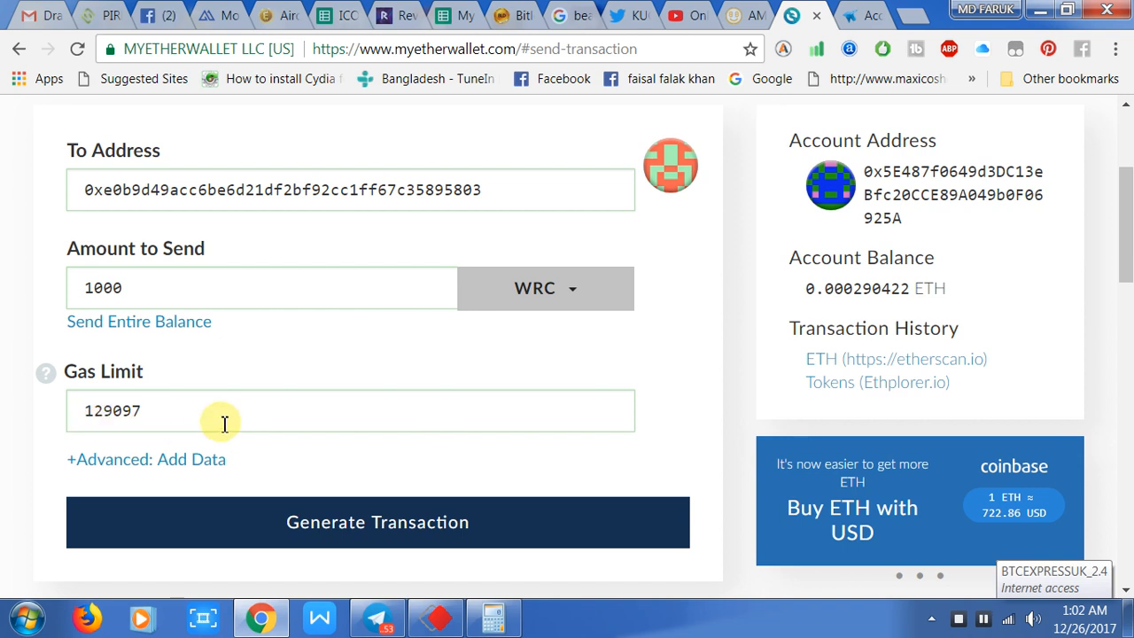
{"action": "mouse_move", "coordinate": [946, 279]}
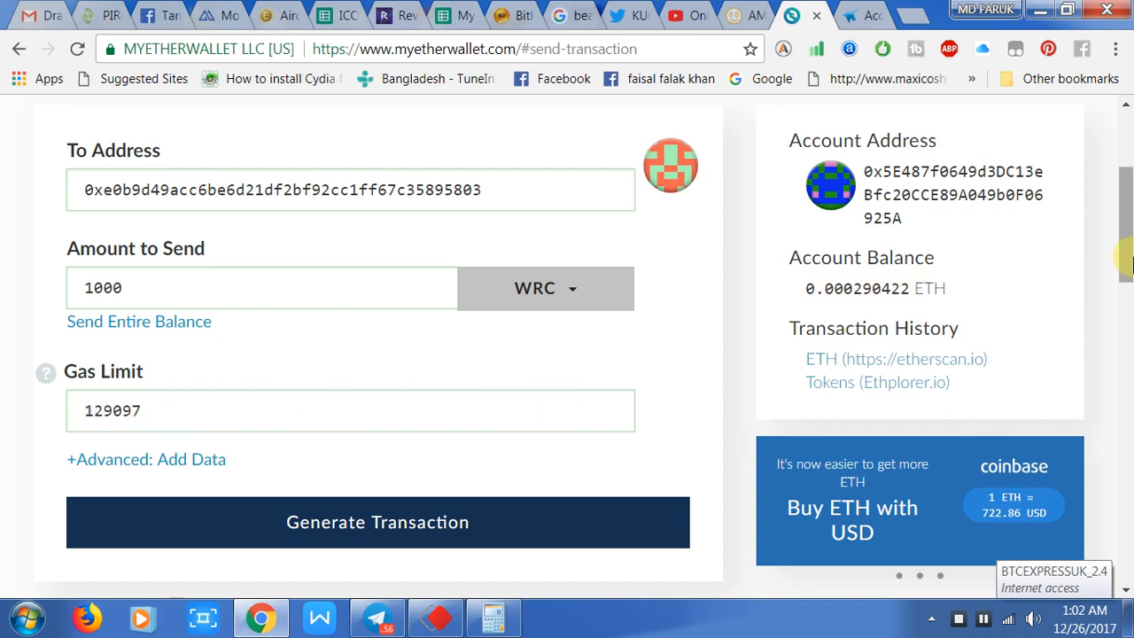
Step: Generate and send the signed 1000 WRC transaction, then dismiss the confirmation summary
{"action": "scroll", "scroll_direction": "down", "scroll_amount": 3}
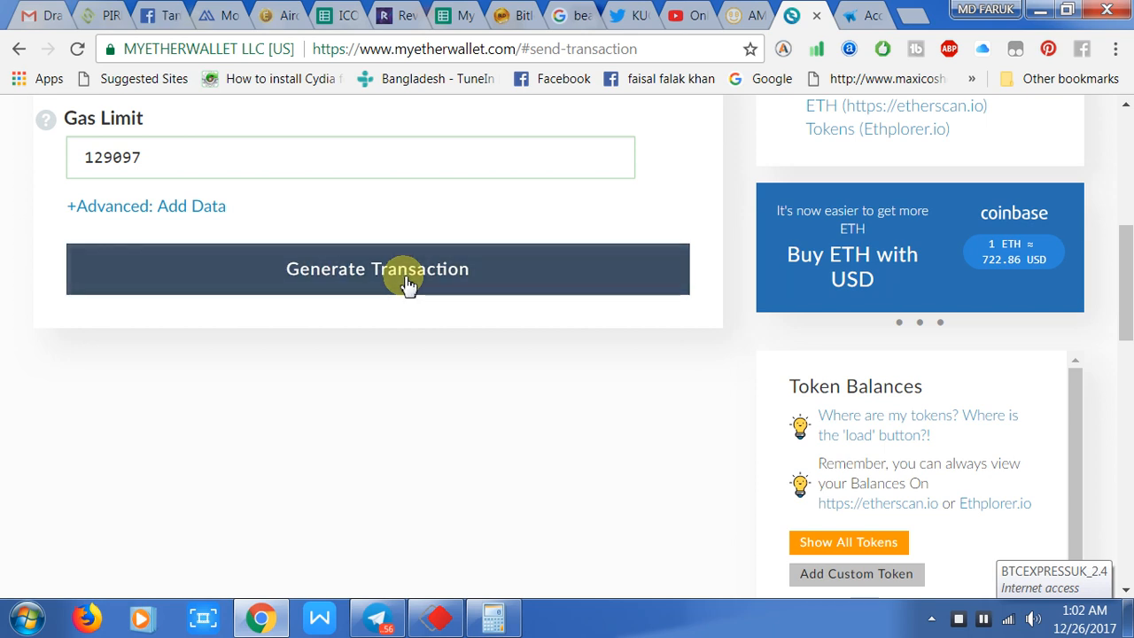
{"action": "left_click", "coordinate": [378, 268]}
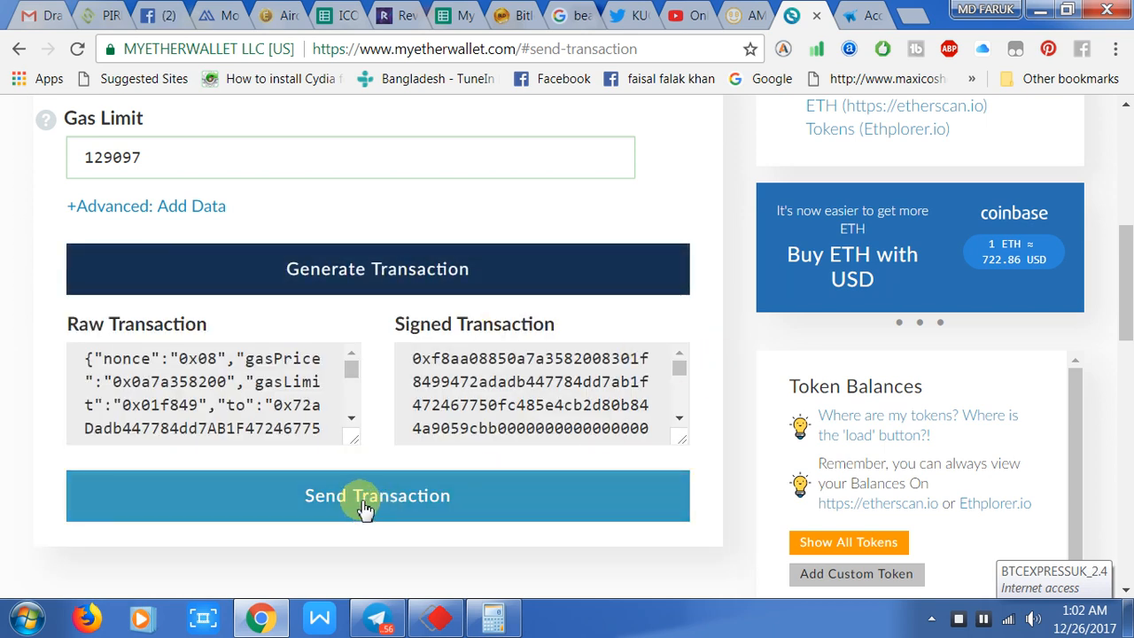
{"action": "left_click", "coordinate": [377, 495]}
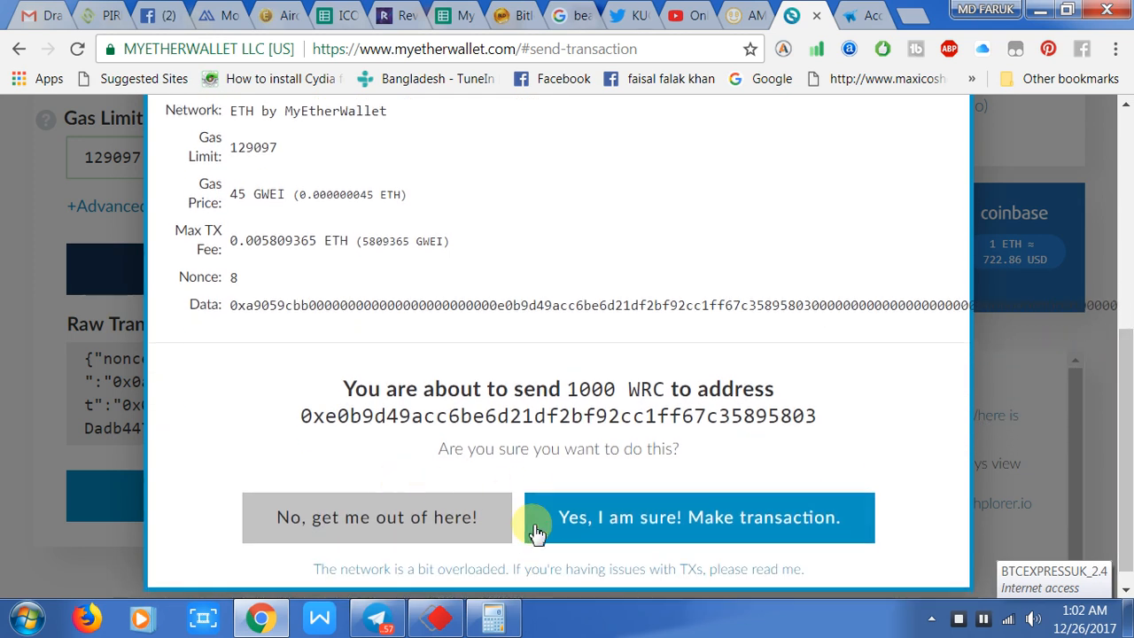
{"action": "mouse_move", "coordinate": [725, 528]}
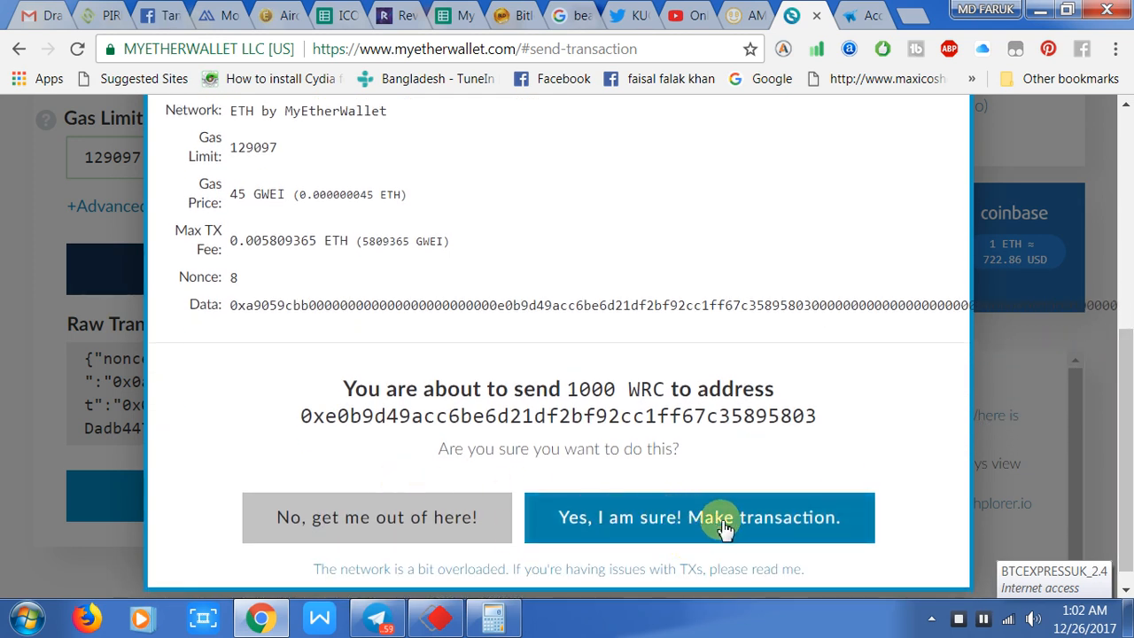
{"action": "mouse_move", "coordinate": [49, 419]}
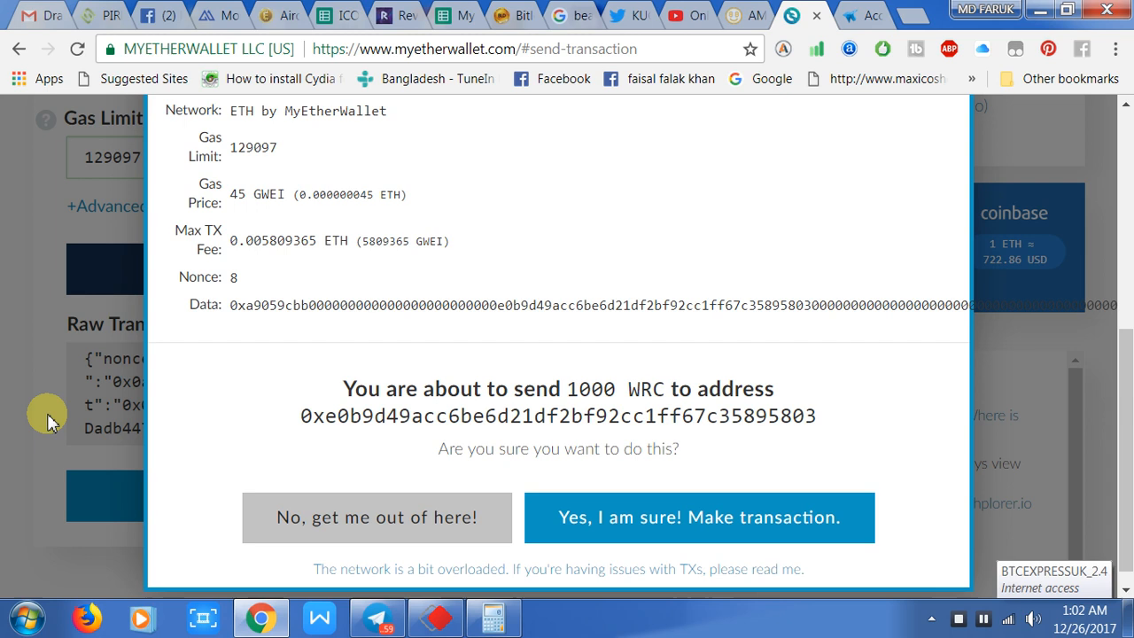
{"action": "left_click", "coordinate": [375, 518]}
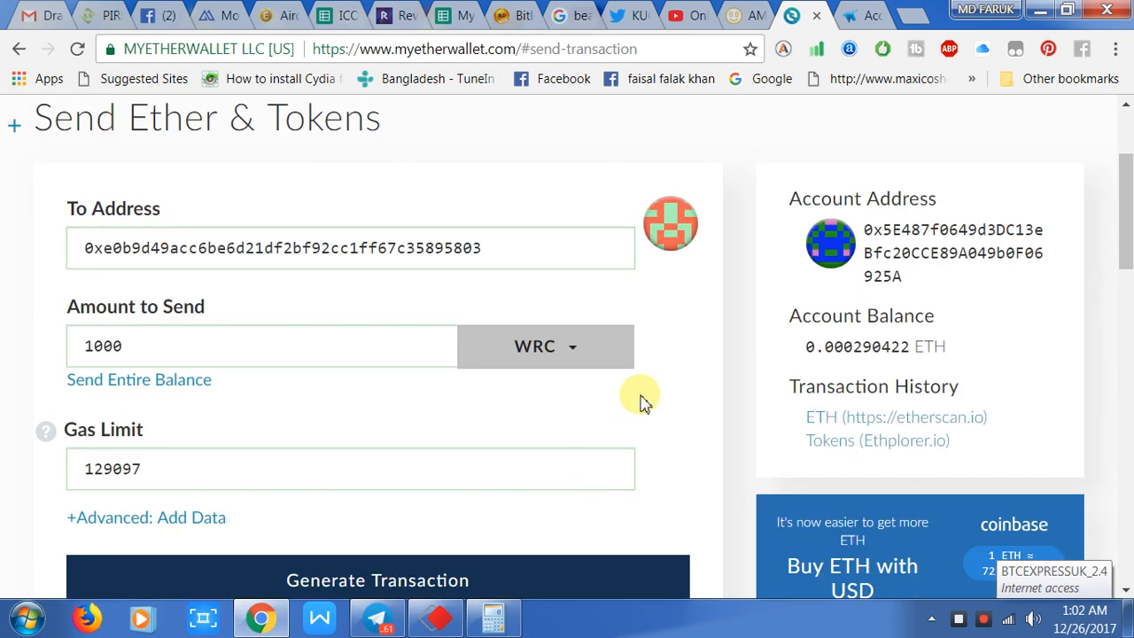
{"action": "mouse_move", "coordinate": [648, 371]}
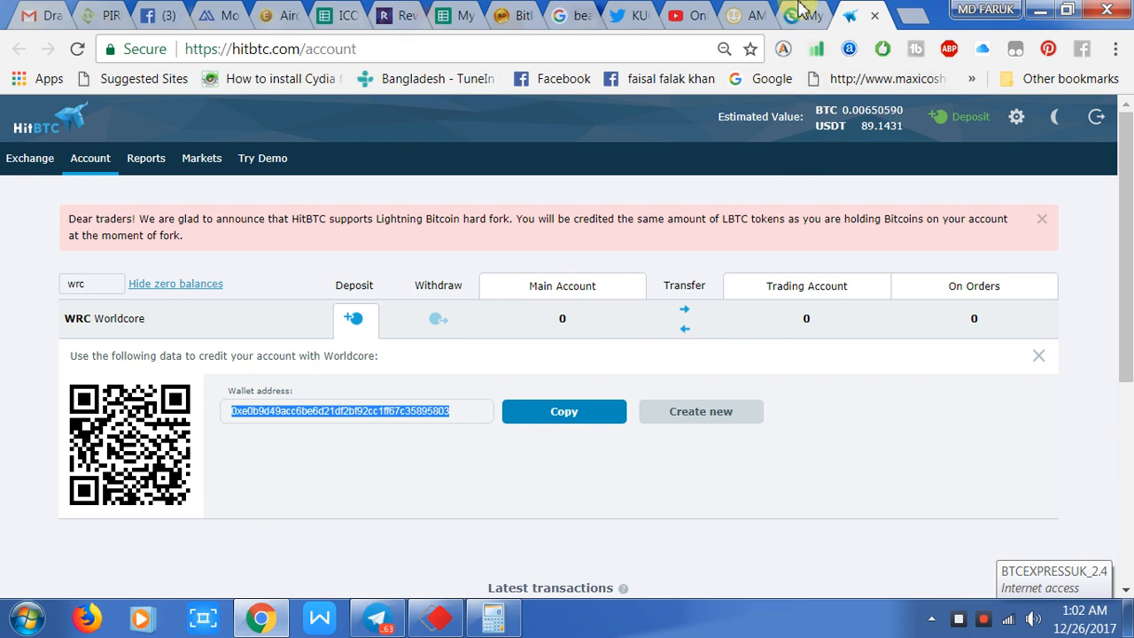
Step: Return from HitBTC's deposit address page to the MyEtherWallet tab
{"action": "left_click", "coordinate": [802, 15]}
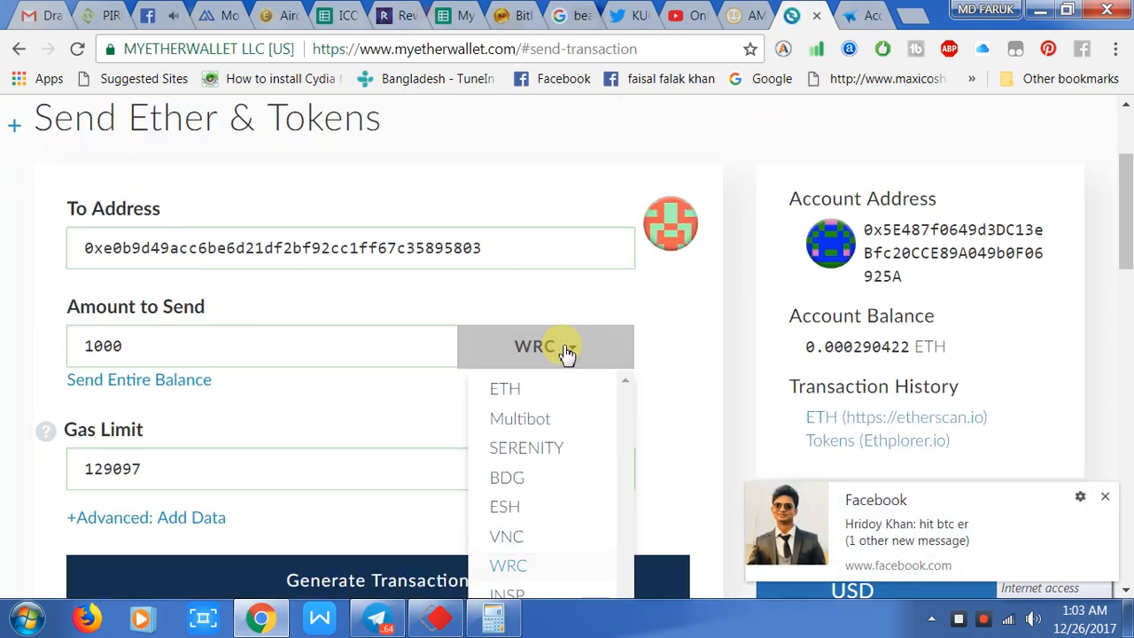
{"action": "mouse_move", "coordinate": [618, 426]}
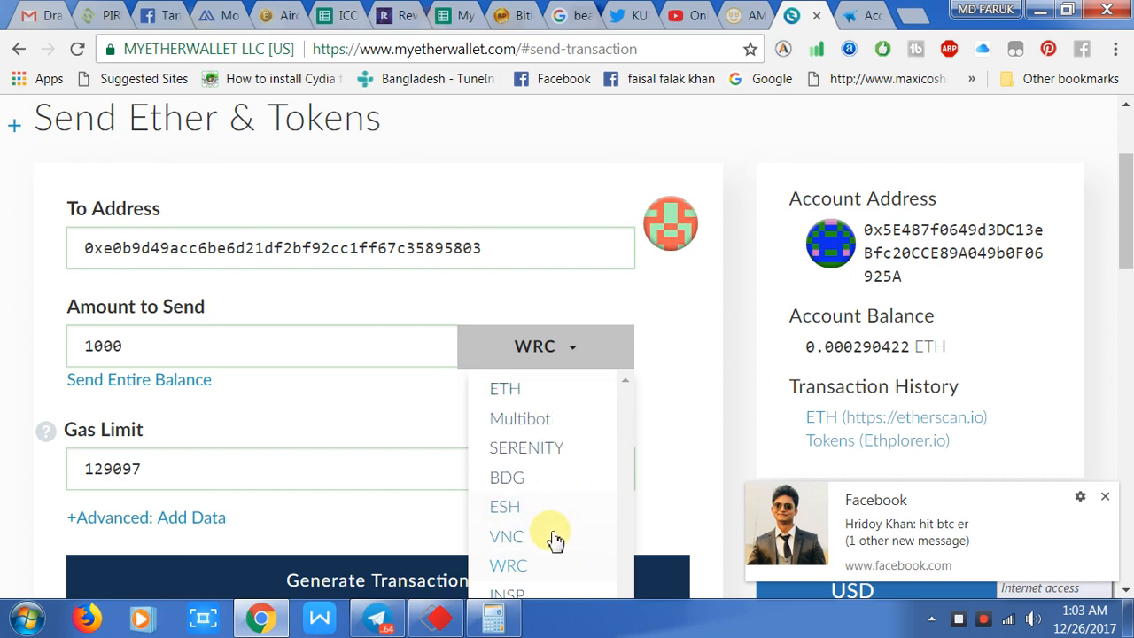
{"action": "mouse_move", "coordinate": [704, 386]}
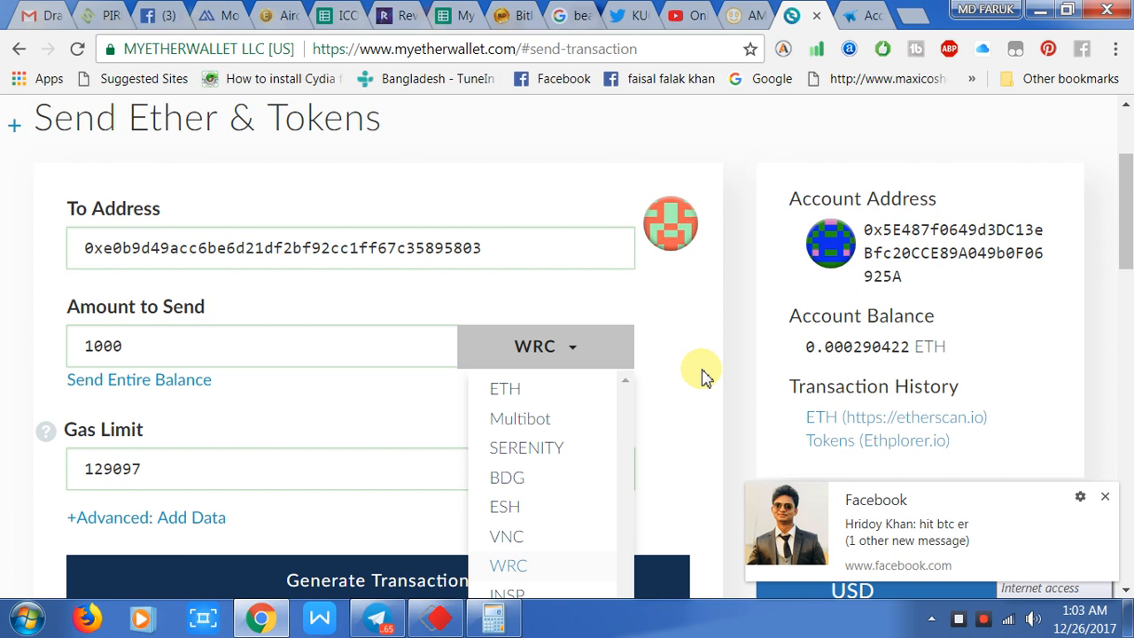
{"action": "mouse_move", "coordinate": [532, 477]}
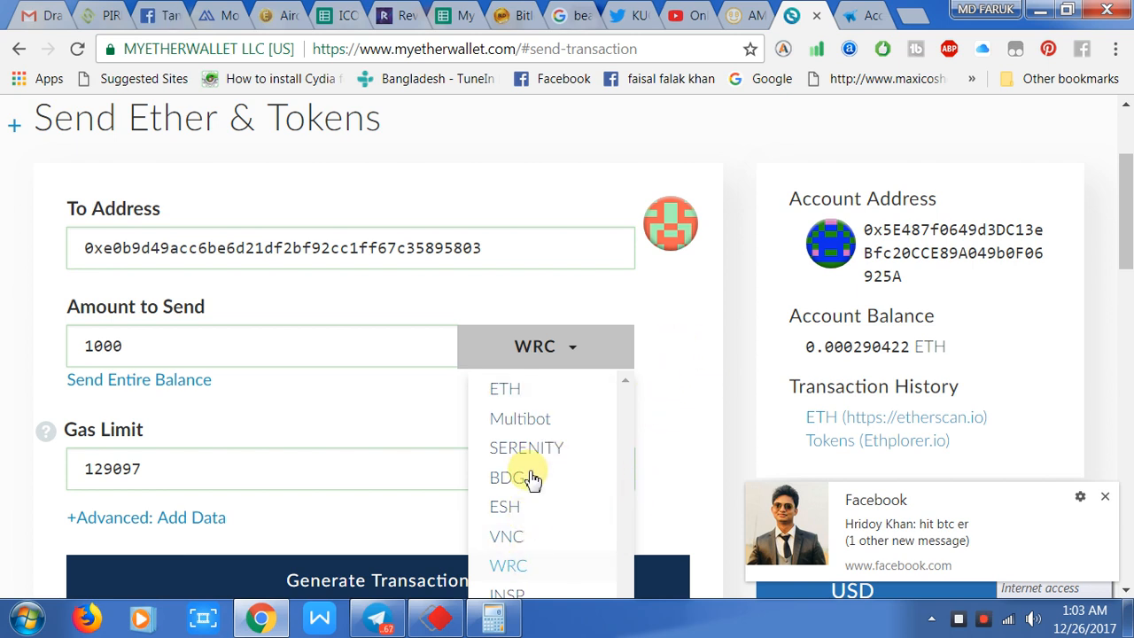
{"action": "mouse_move", "coordinate": [508, 567]}
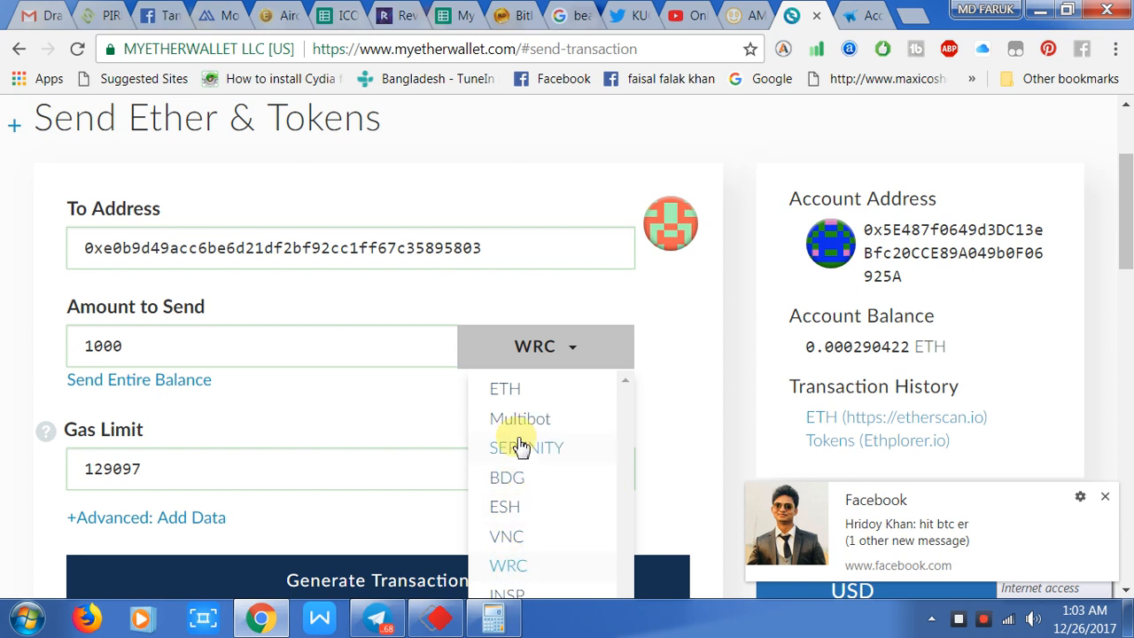
{"action": "mouse_move", "coordinate": [690, 434]}
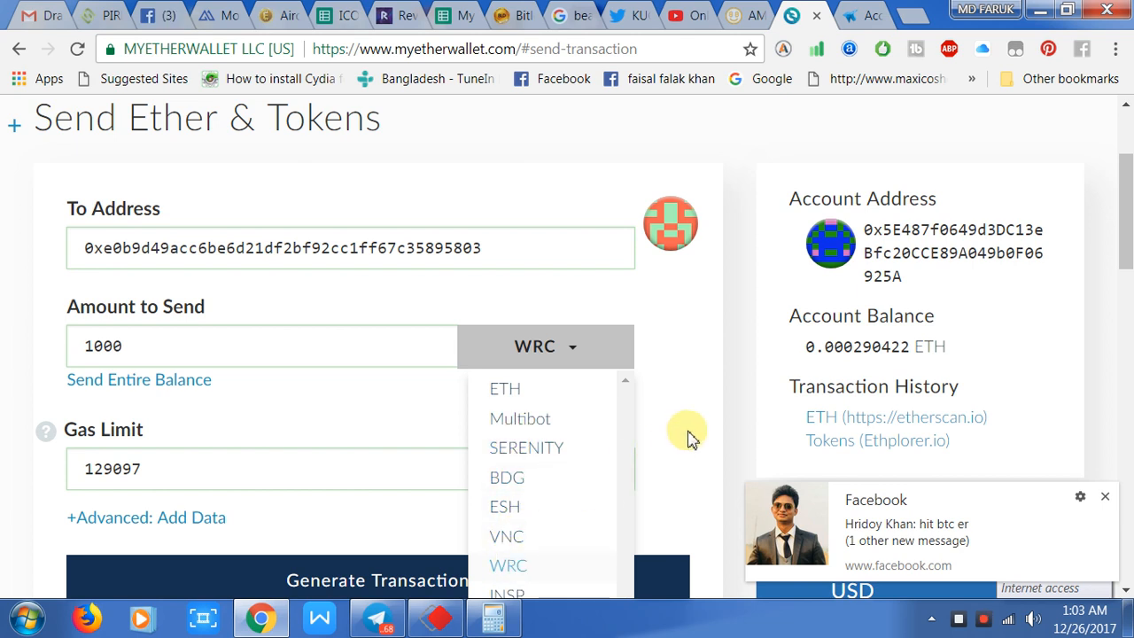
{"action": "triple_click", "coordinate": [284, 248]}
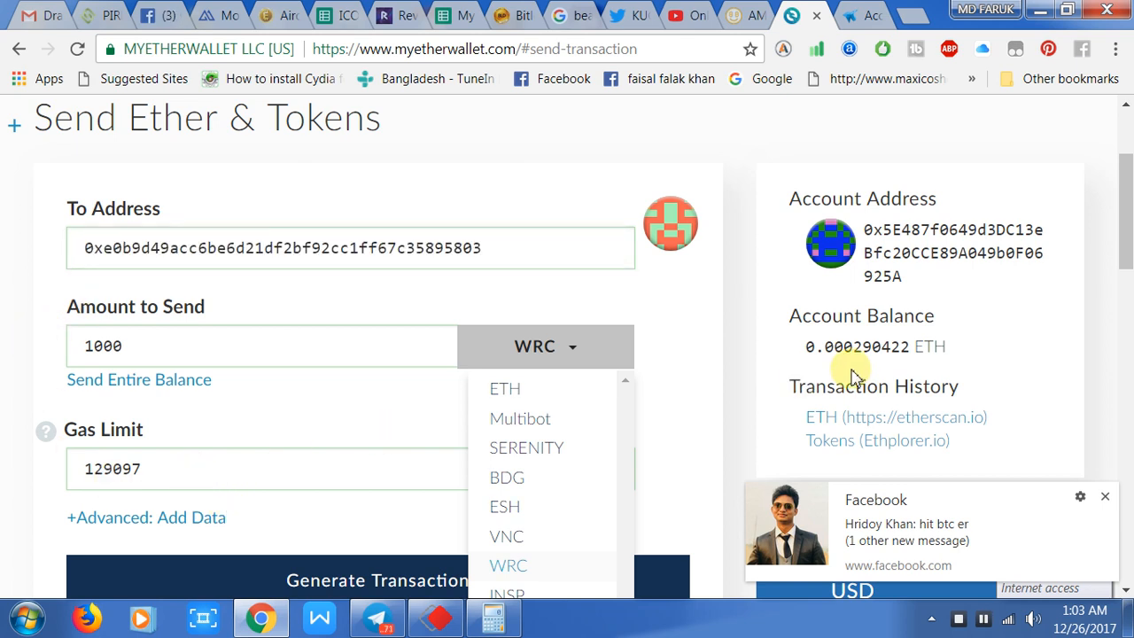
{"action": "mouse_move", "coordinate": [793, 350]}
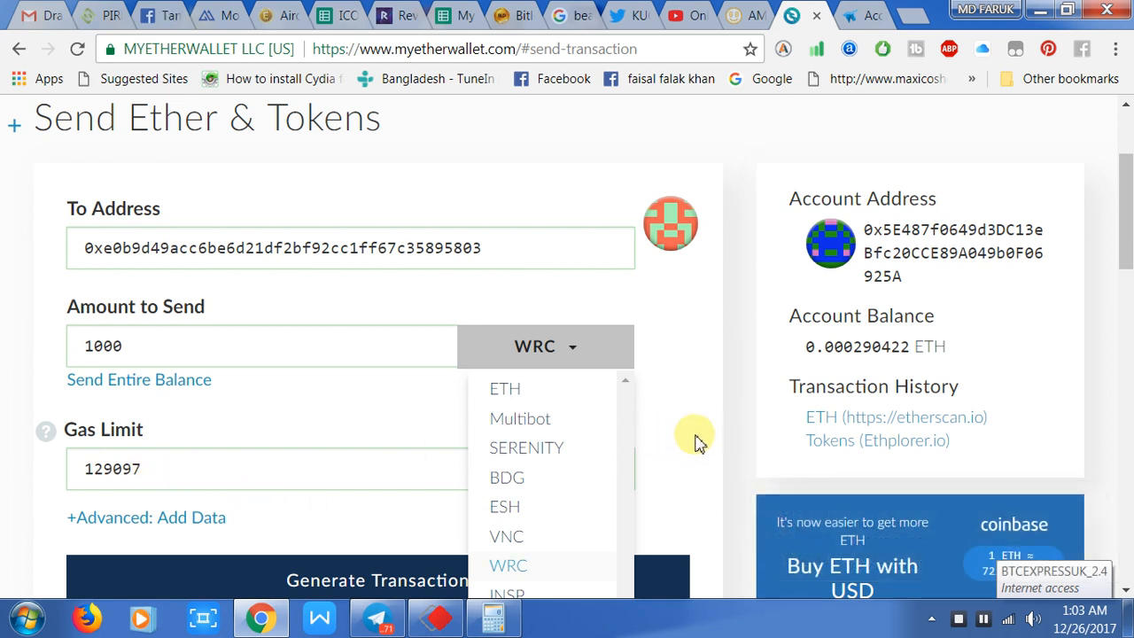
{"action": "scroll", "scroll_direction": "down", "scroll_amount": 3}
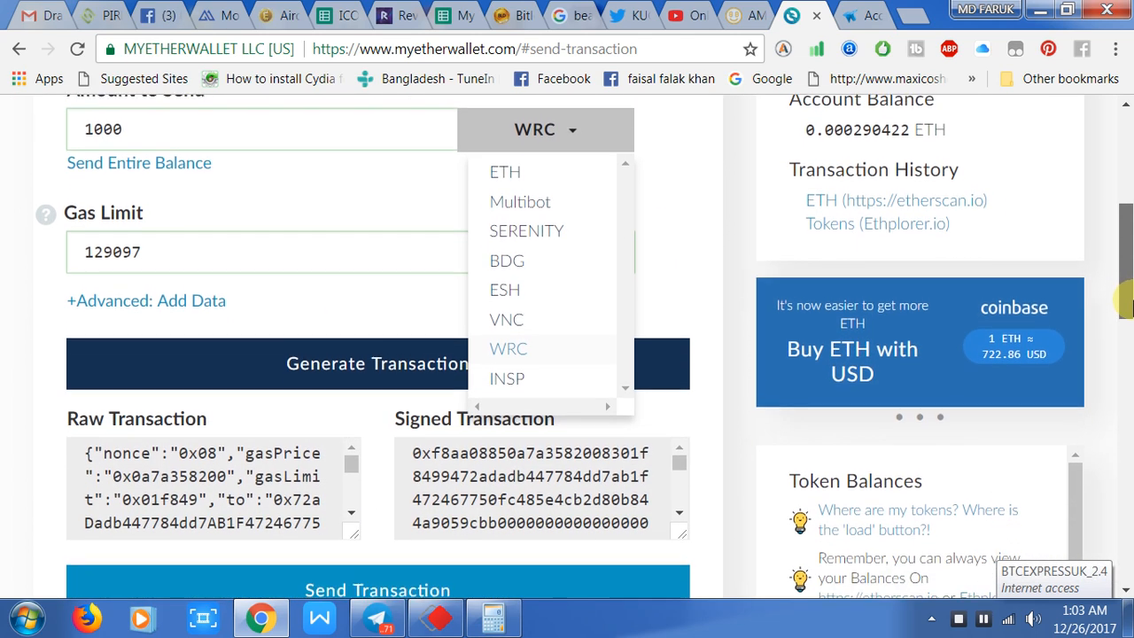
{"action": "scroll", "scroll_direction": "up", "scroll_amount": 3}
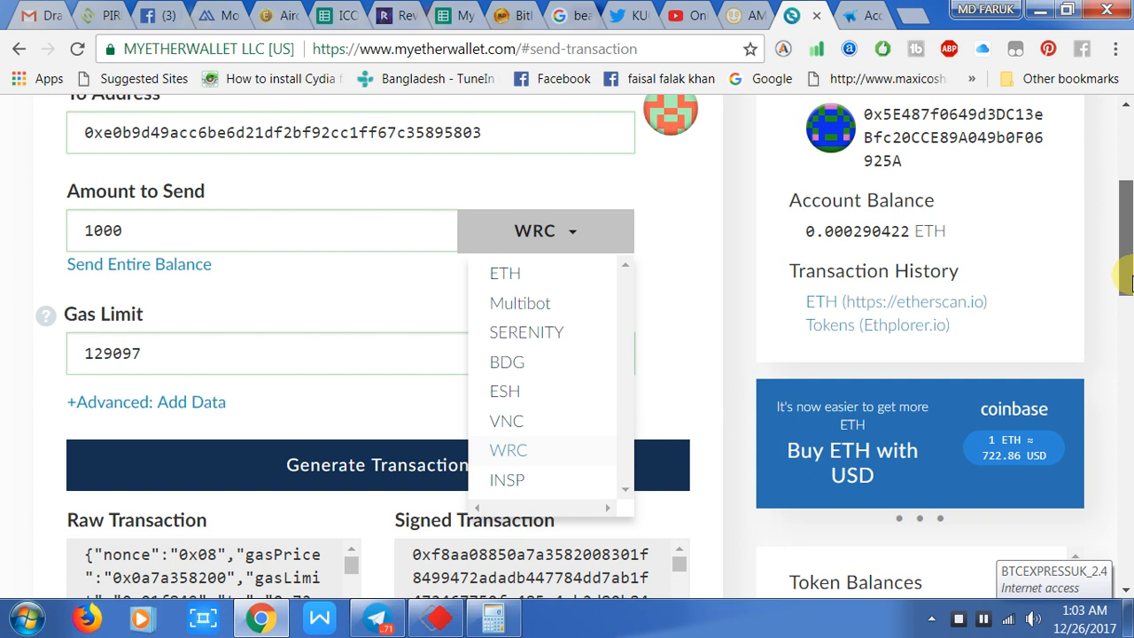
{"action": "scroll", "scroll_direction": "up", "scroll_amount": 3}
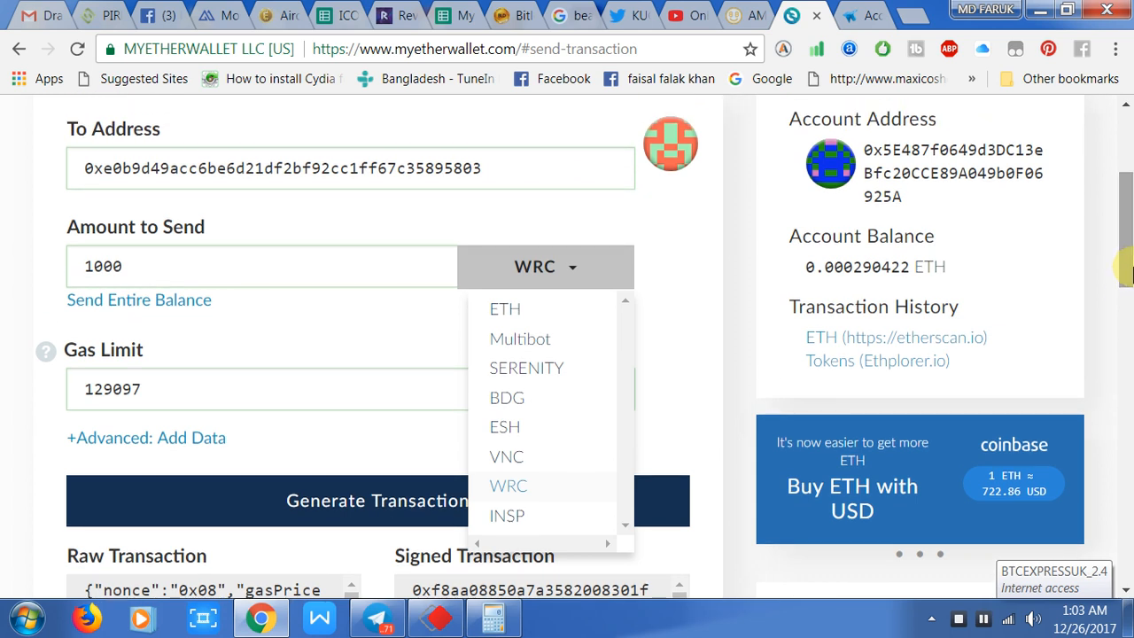
{"action": "mouse_move", "coordinate": [660, 388]}
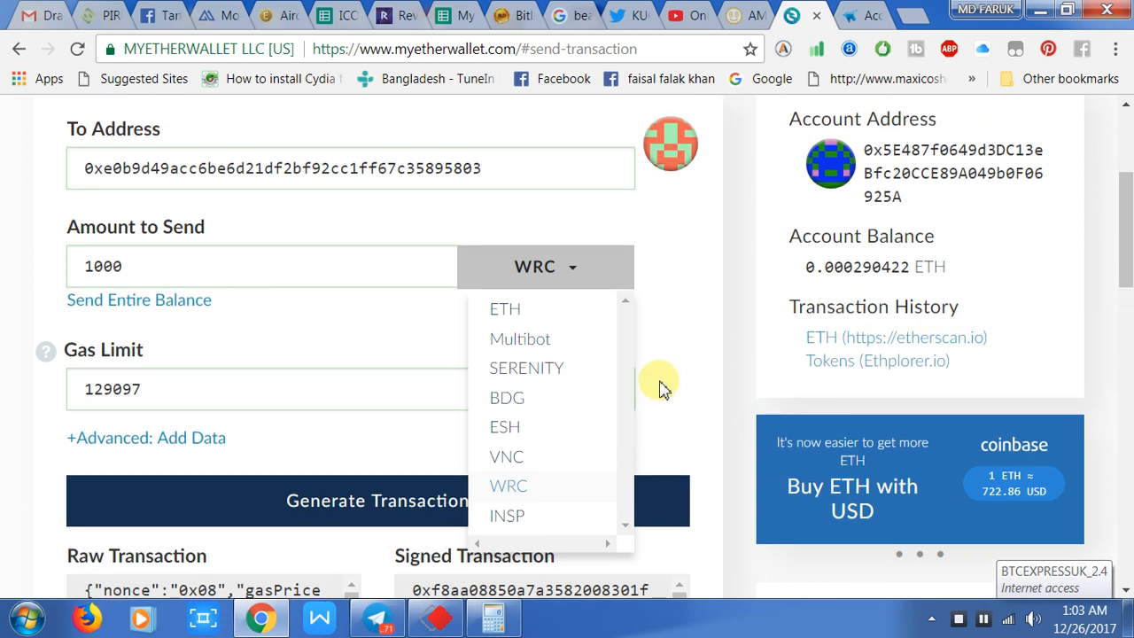
{"action": "mouse_move", "coordinate": [718, 428]}
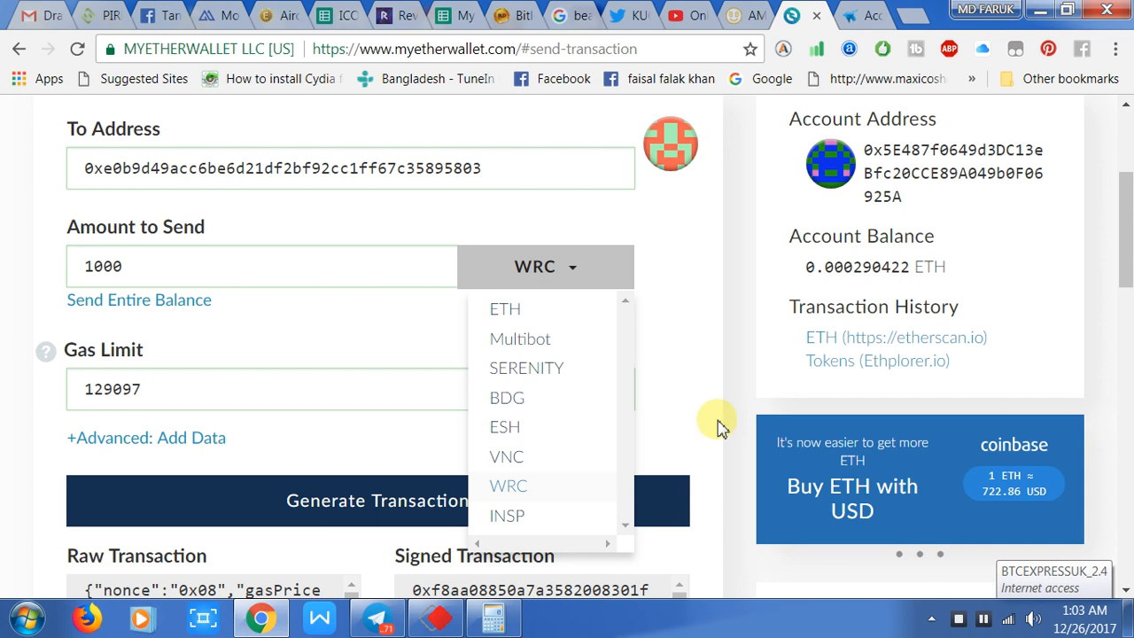
{"action": "mouse_move", "coordinate": [704, 36]}
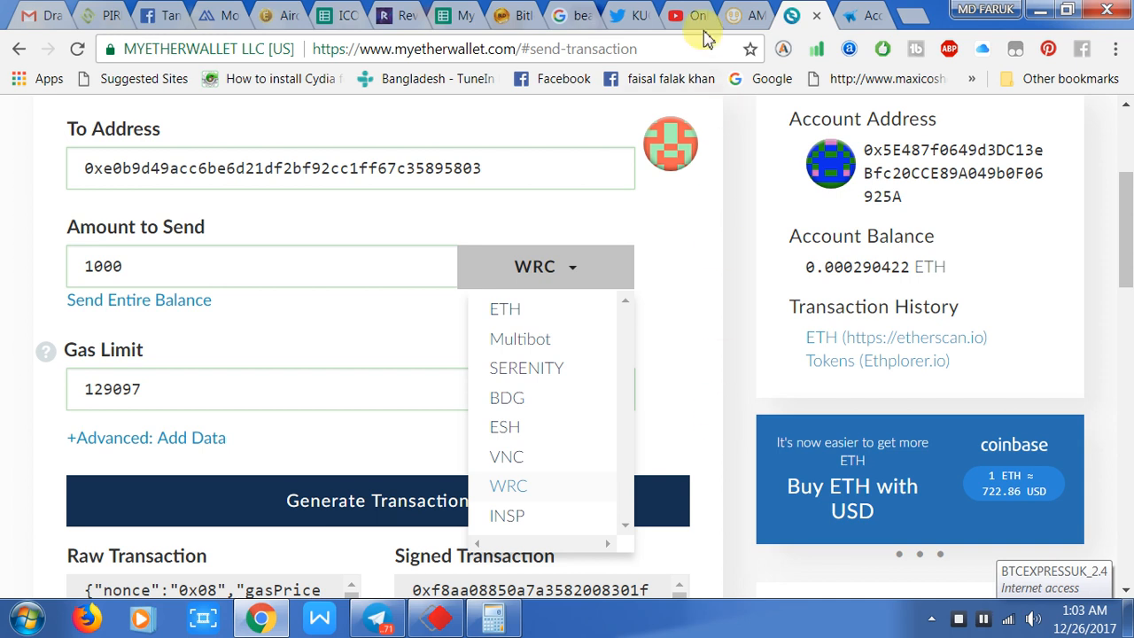